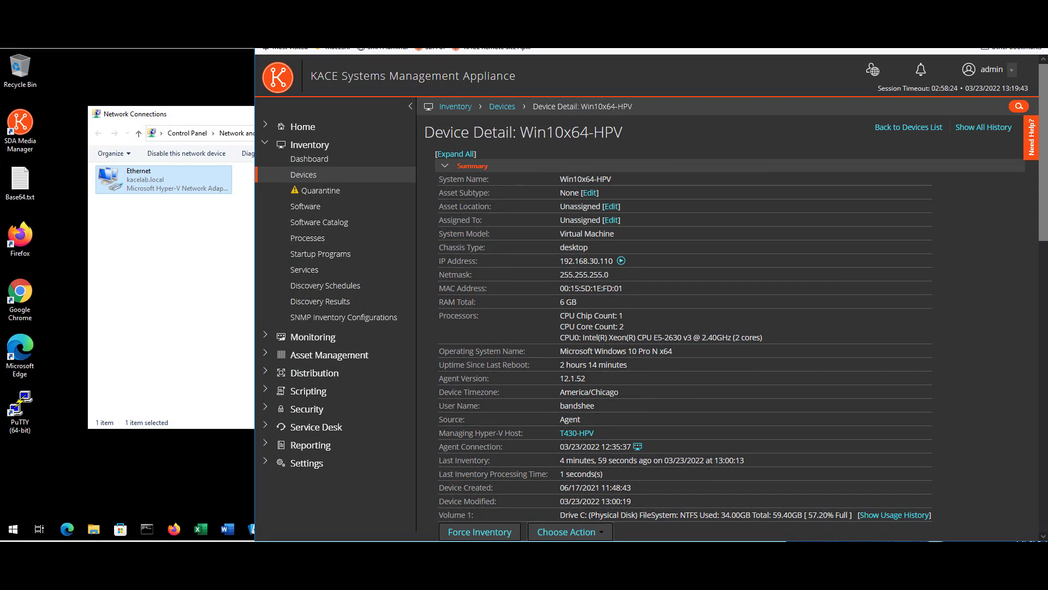
mouse_move(944, 349)
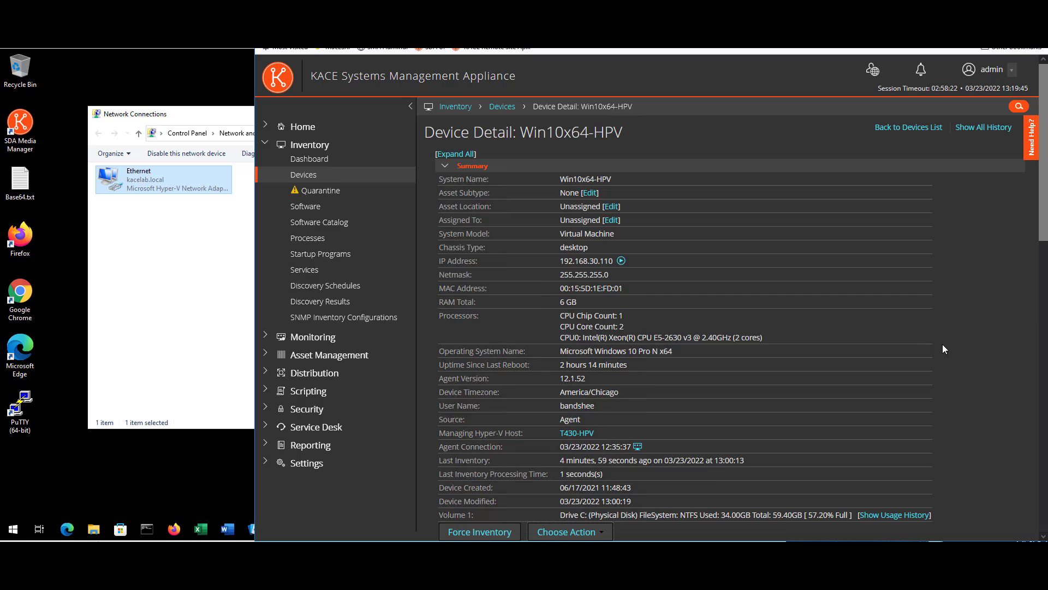
mouse_move(919, 351)
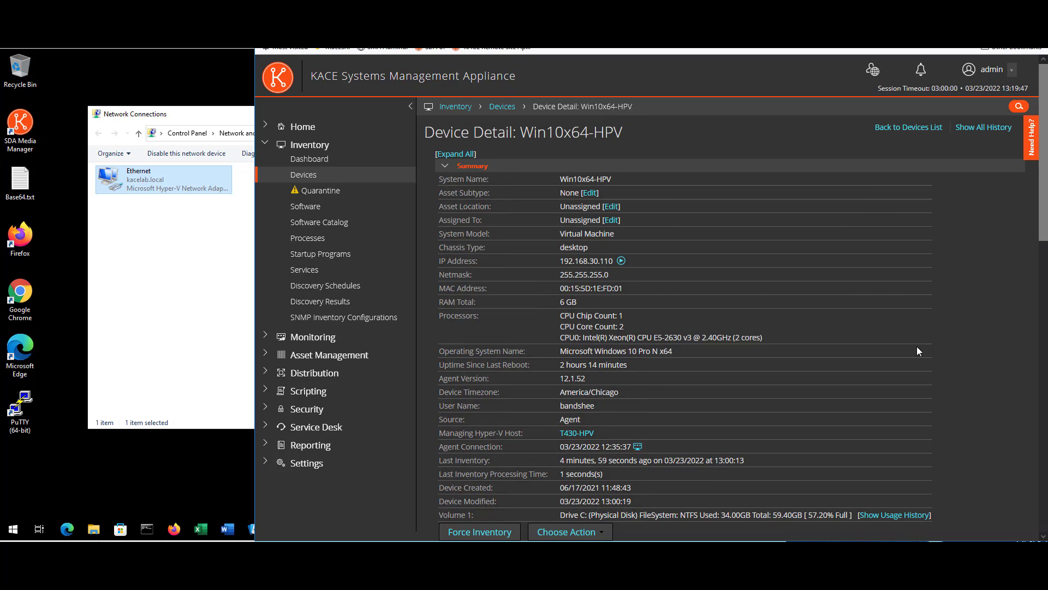
Step: Send Win10x64-HPV the Disable Network Traffic action and confirm it
scroll("down", 3)
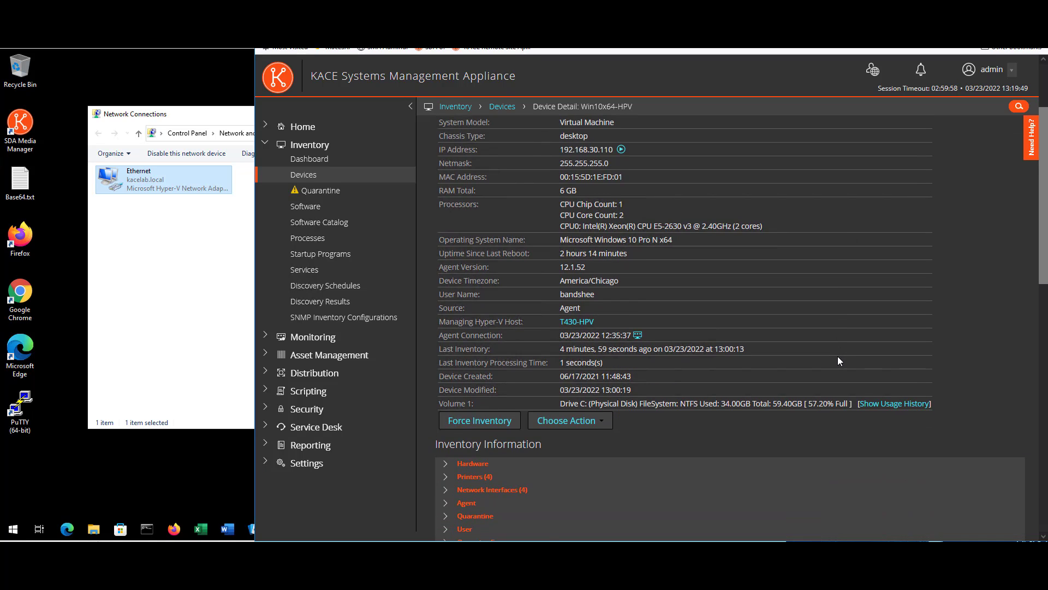
scroll("down", 3)
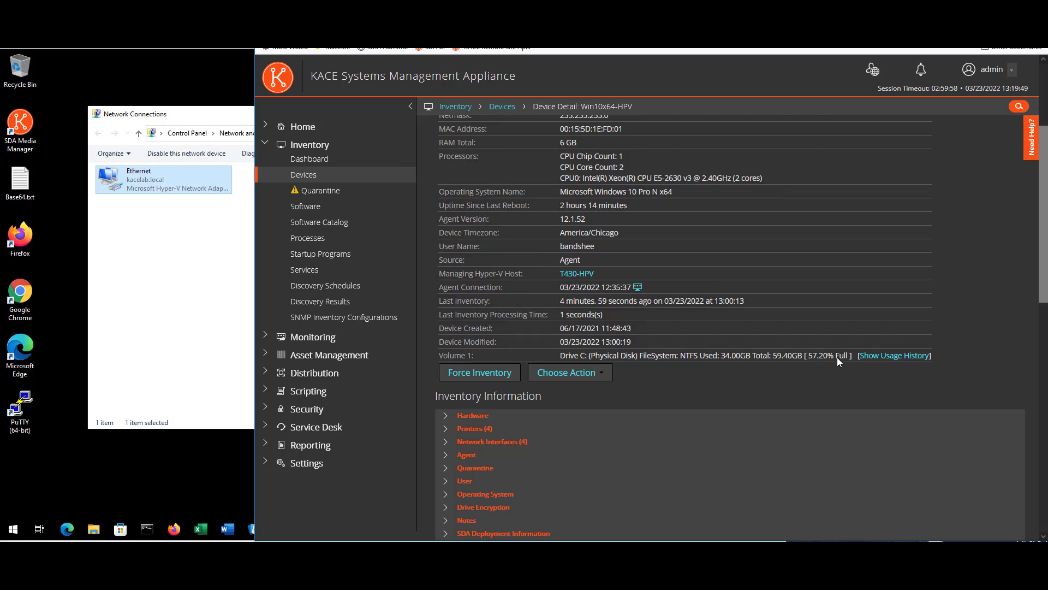
left_click(569, 364)
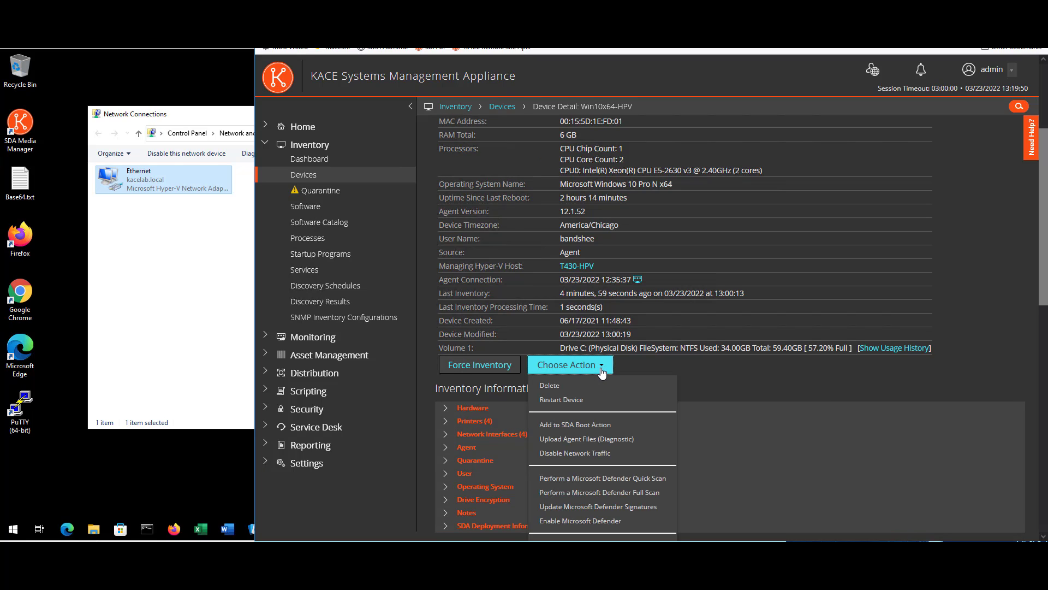
mouse_move(626, 452)
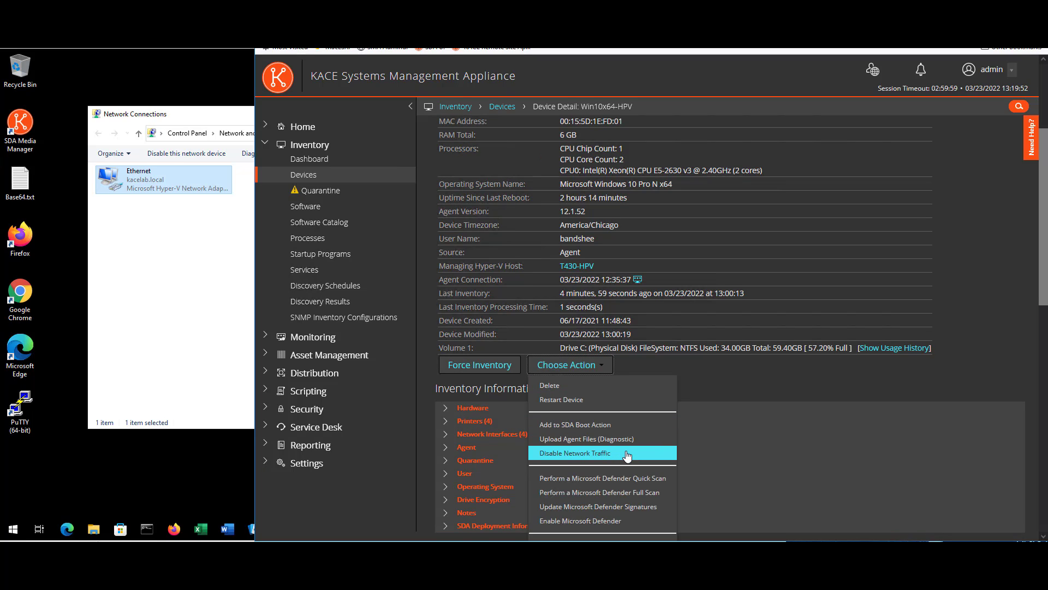
left_click(575, 453)
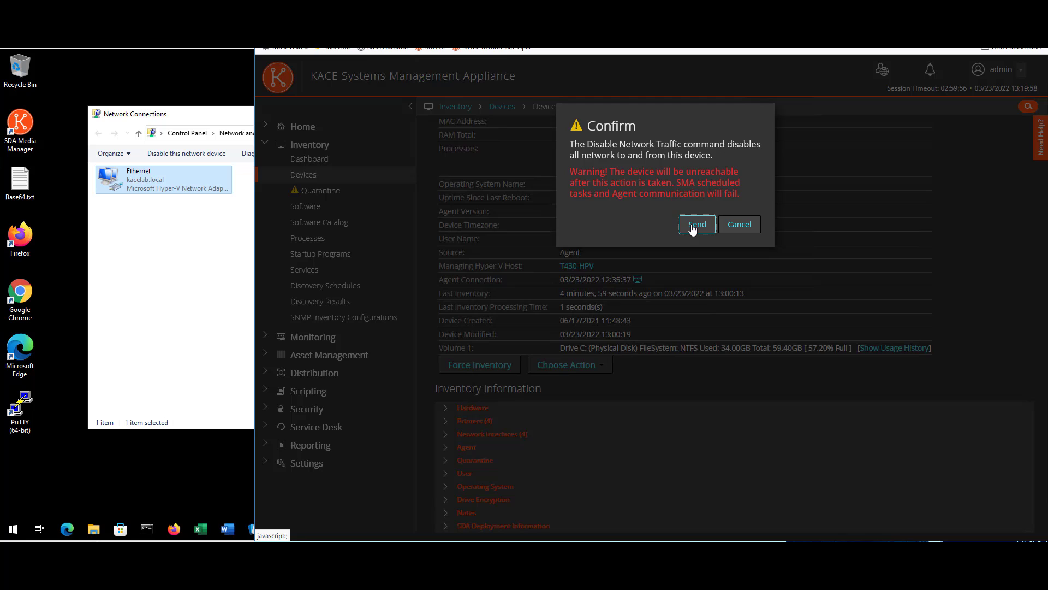
left_click(696, 224)
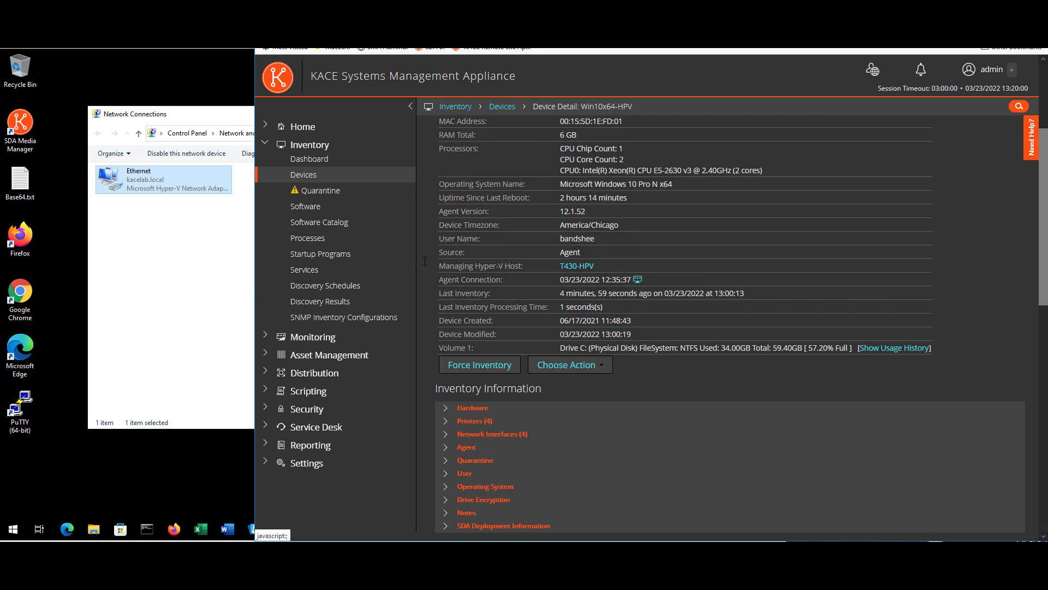
mouse_move(209, 261)
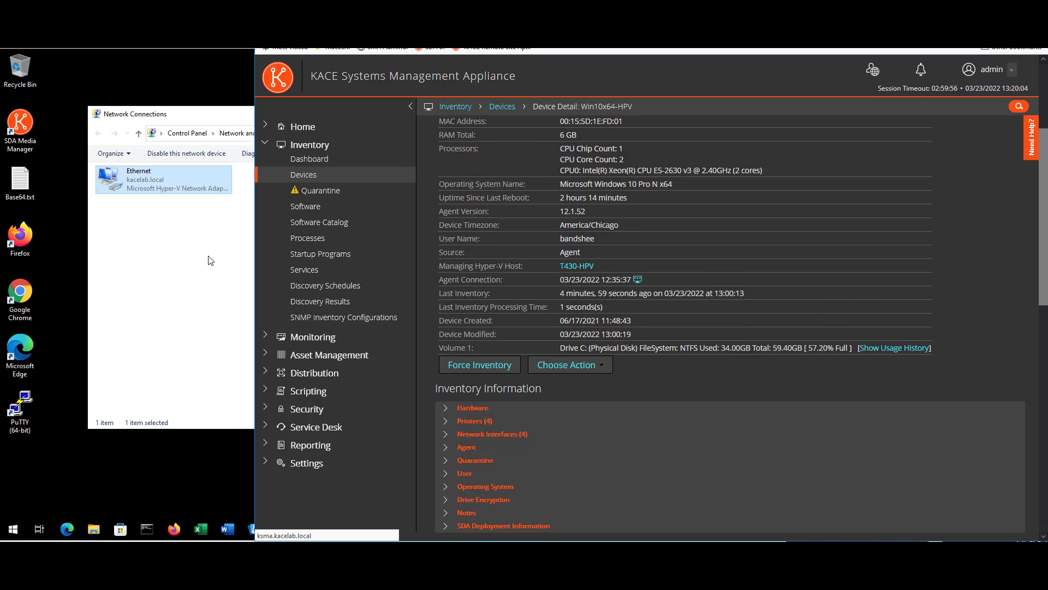
Step: Choose Enable on the disabled Ethernet adapter
scroll("up", 3)
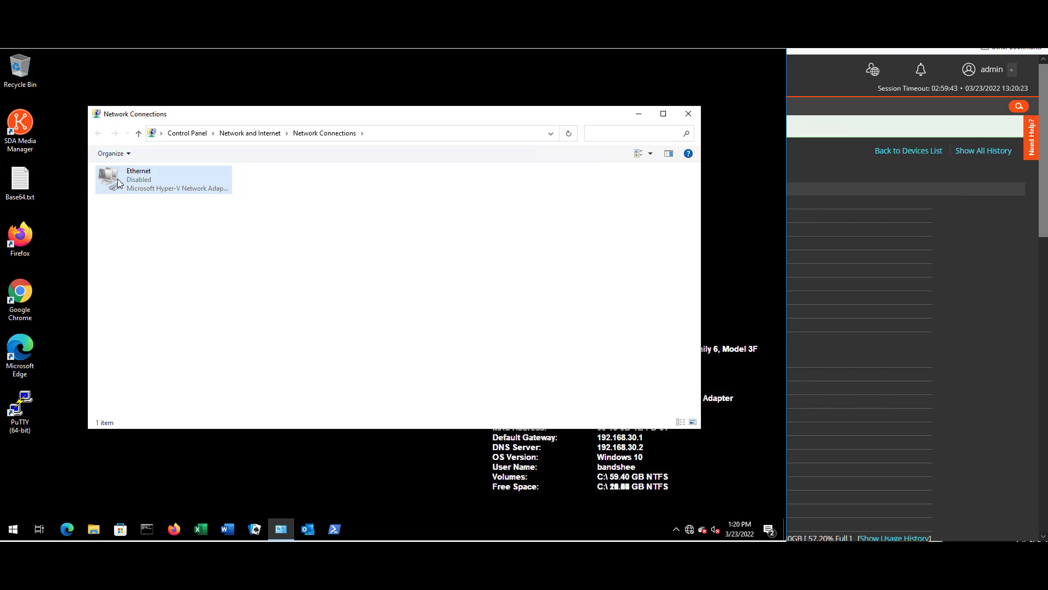
right_click(163, 179)
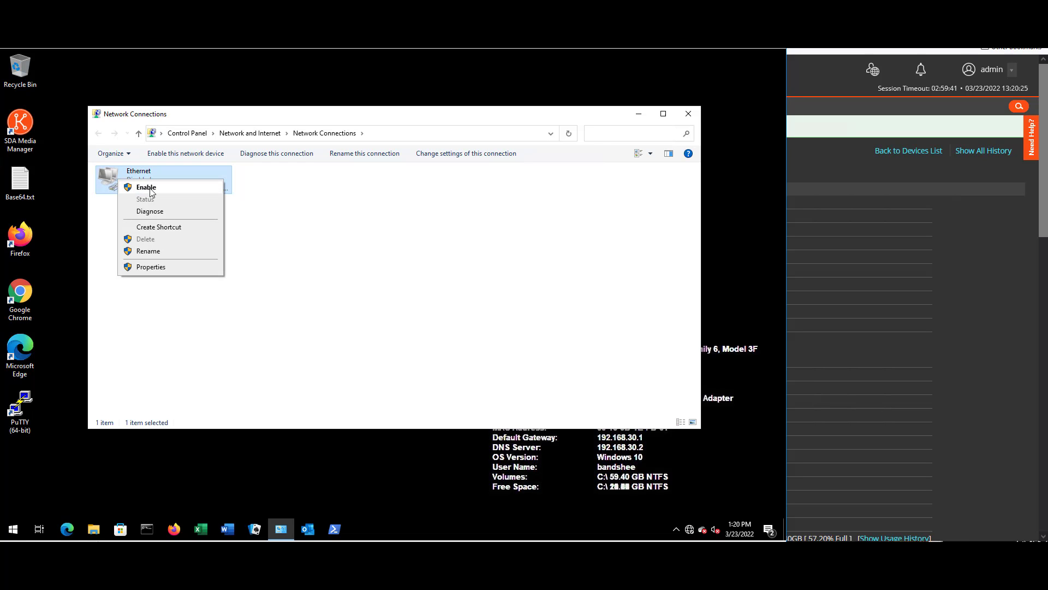
left_click(146, 187)
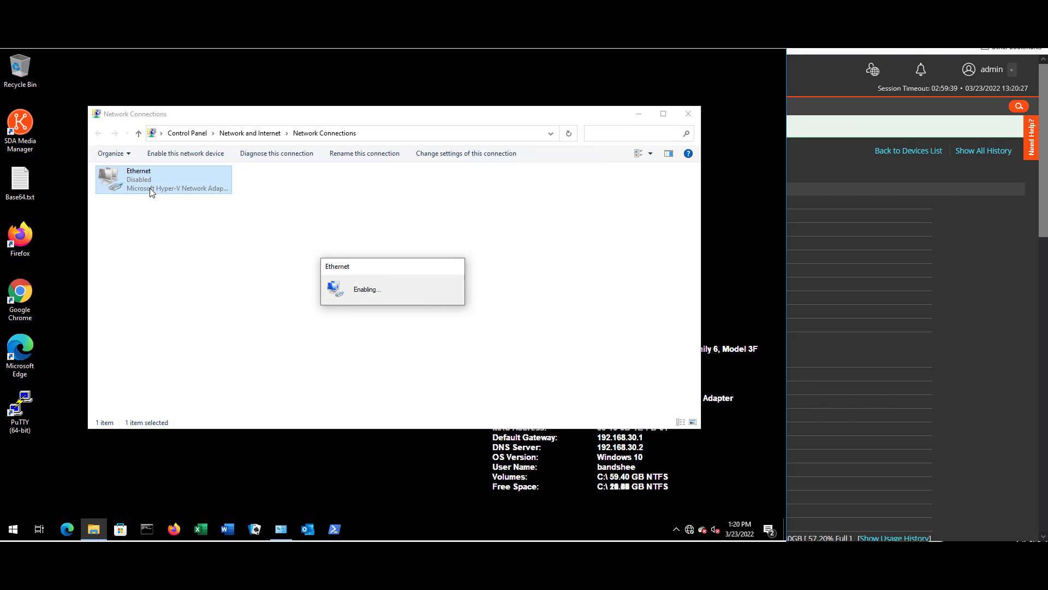